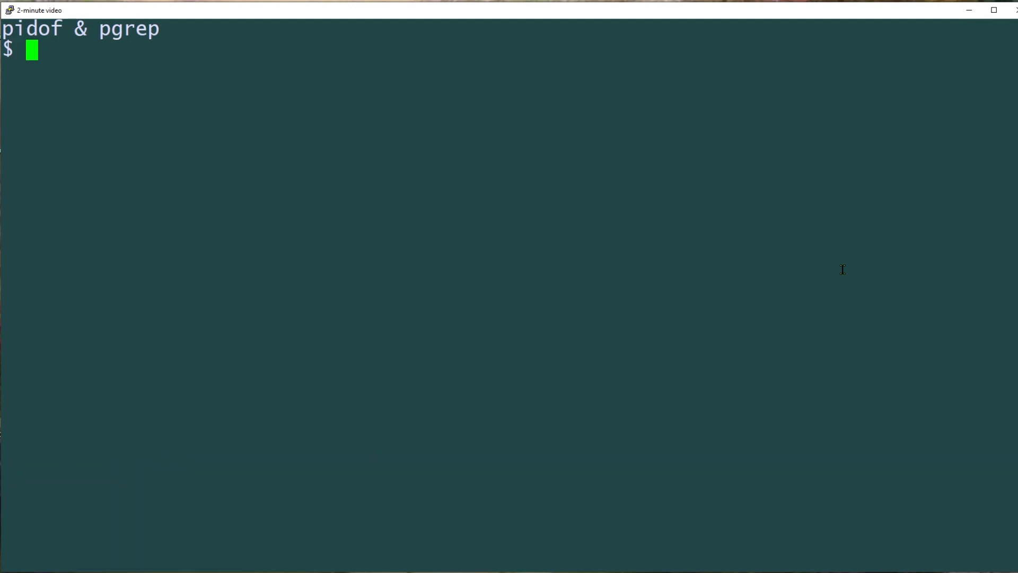
{"action": "type", "text": "pidof"}
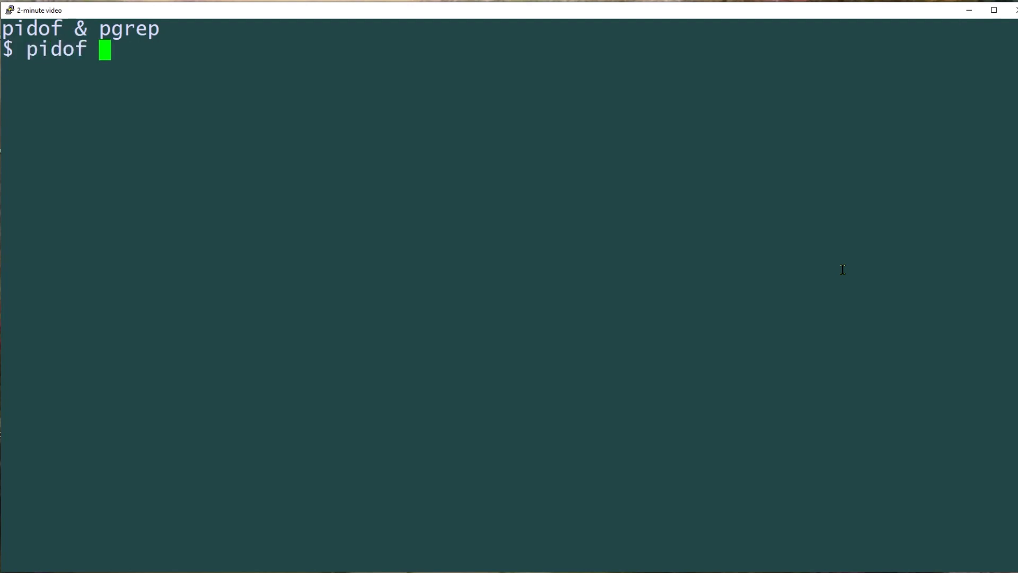
{"action": "type", "text": "systemd"}
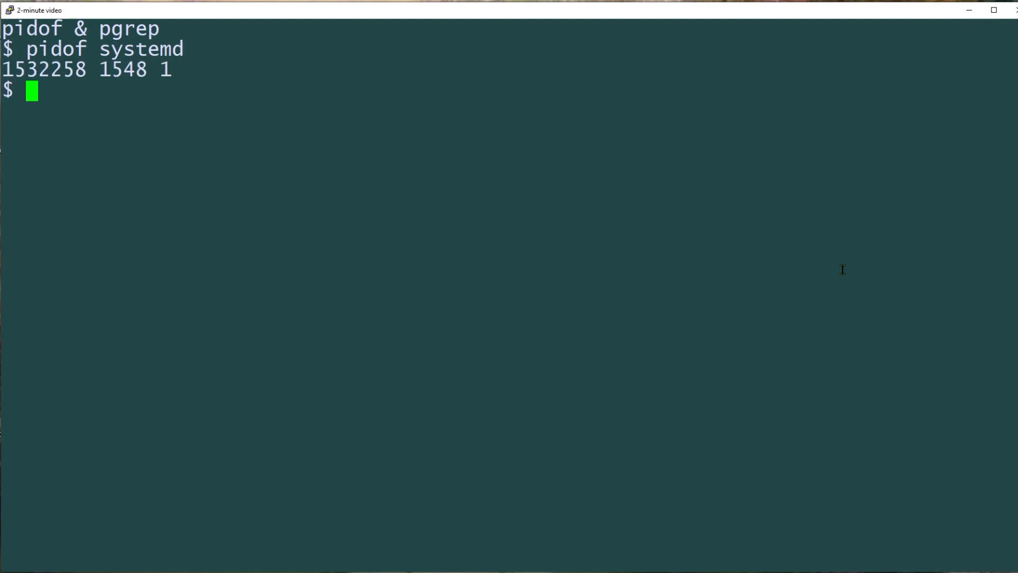
{"action": "type", "text": "pgrep"}
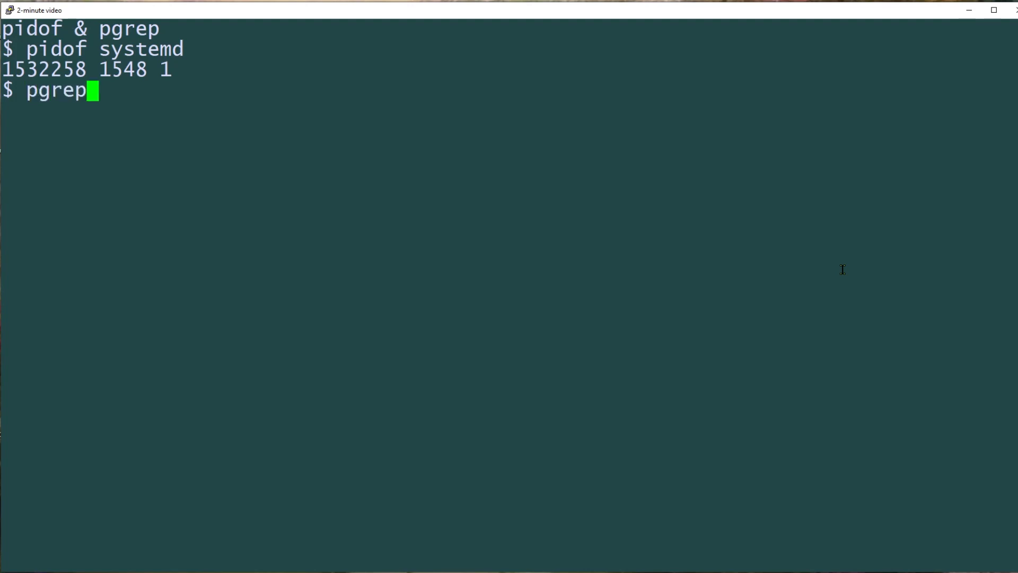
{"action": "type", "text": "syste"}
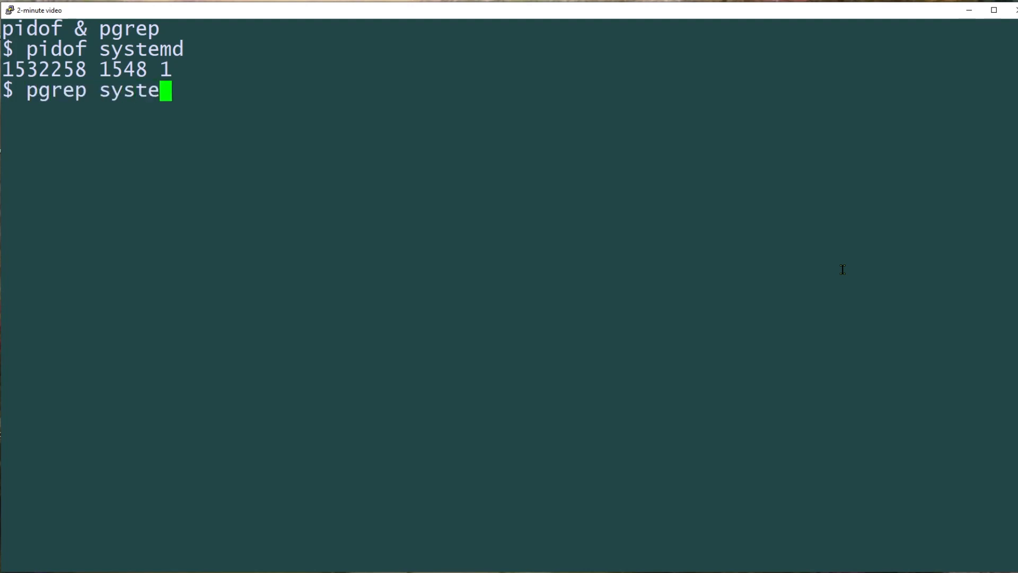